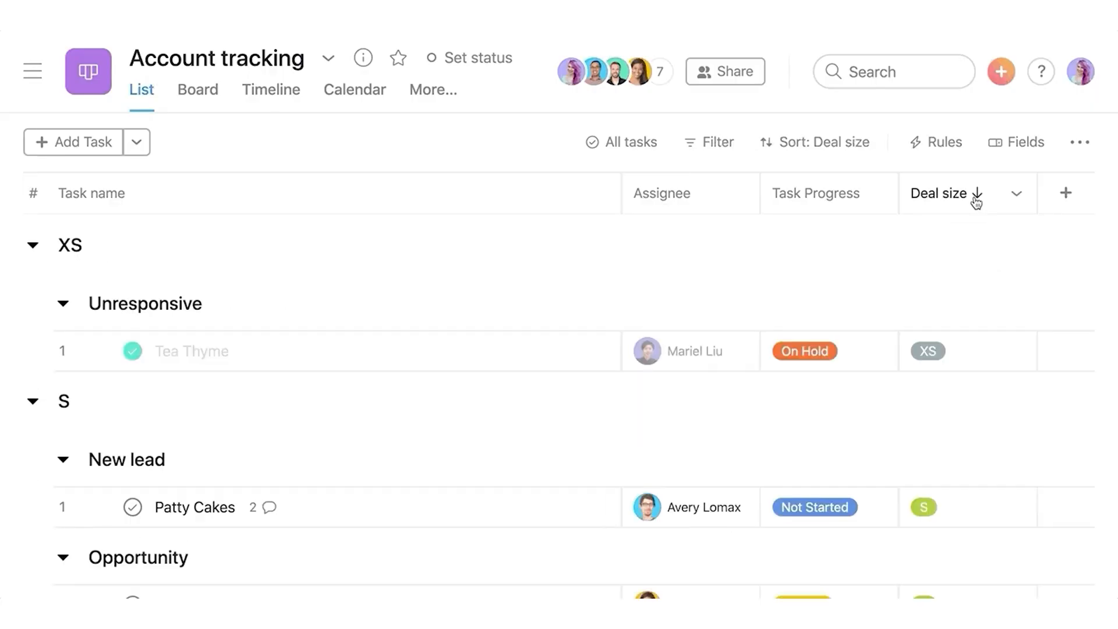
Step: Scroll through the Account tracking deals sorted by deal size
scroll("down", 3)
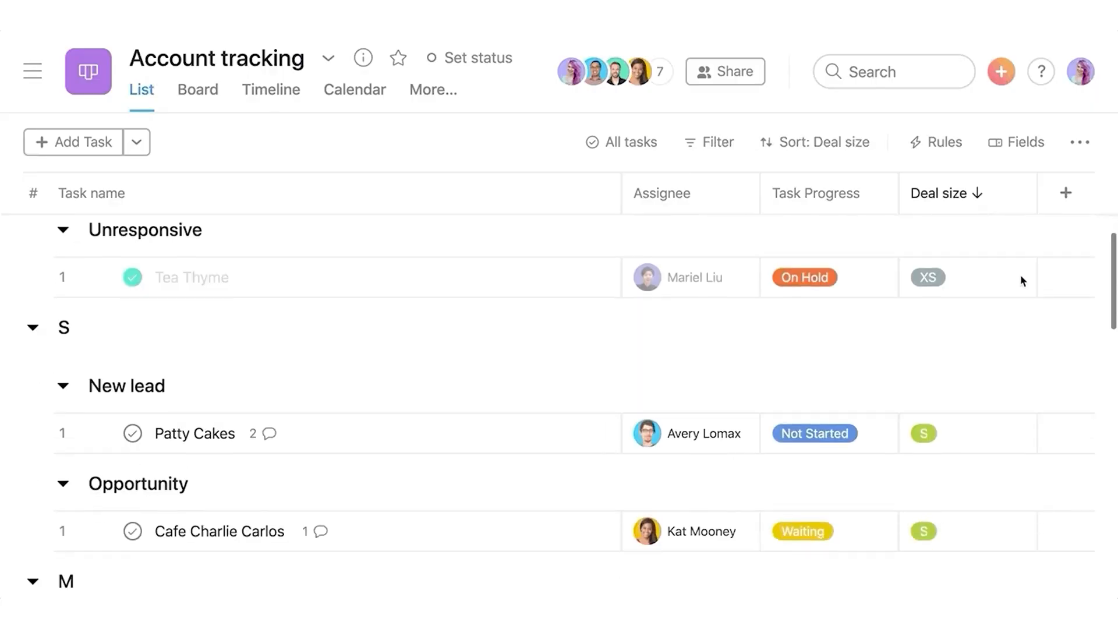
scroll("down", 3)
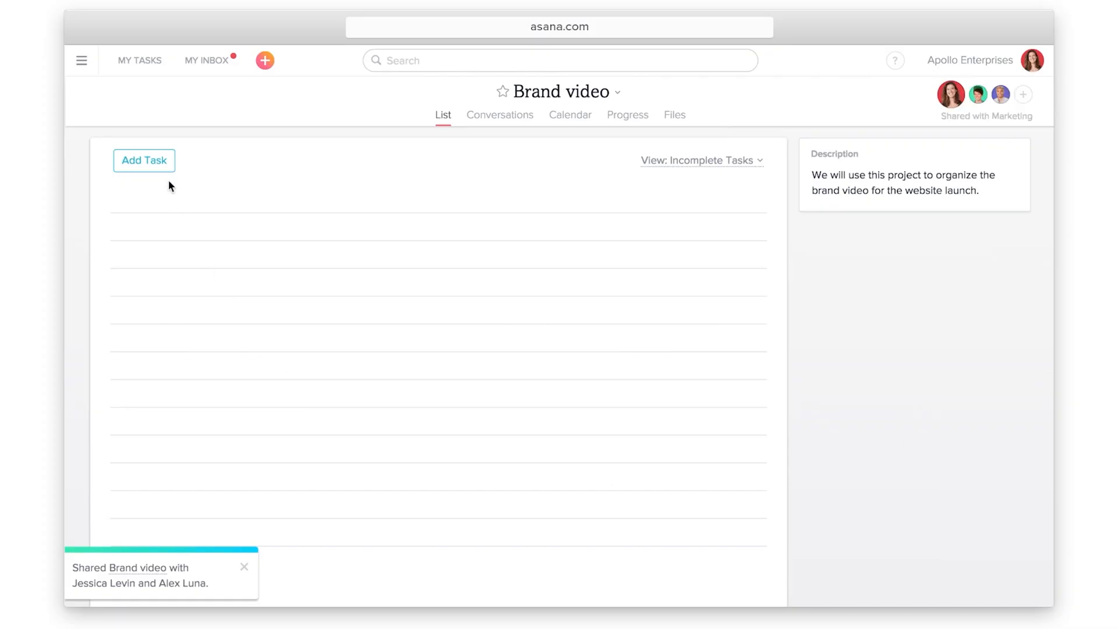
Step: Create a 'Pick music' task with a 'Brainstorm songs' subtask
left_click(143, 161)
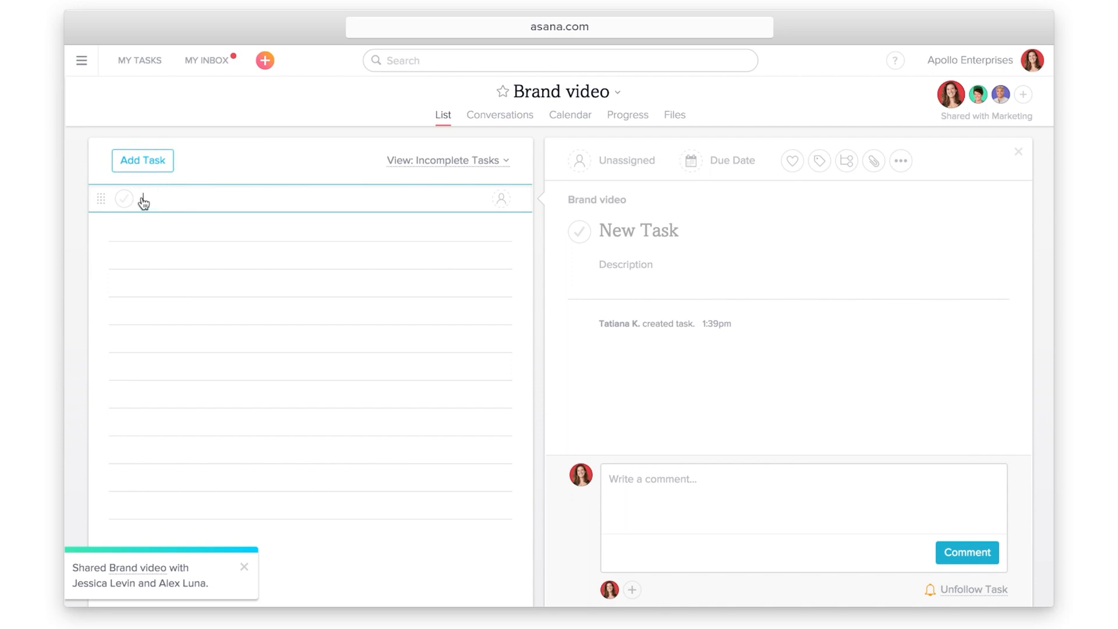
type("Pick music")
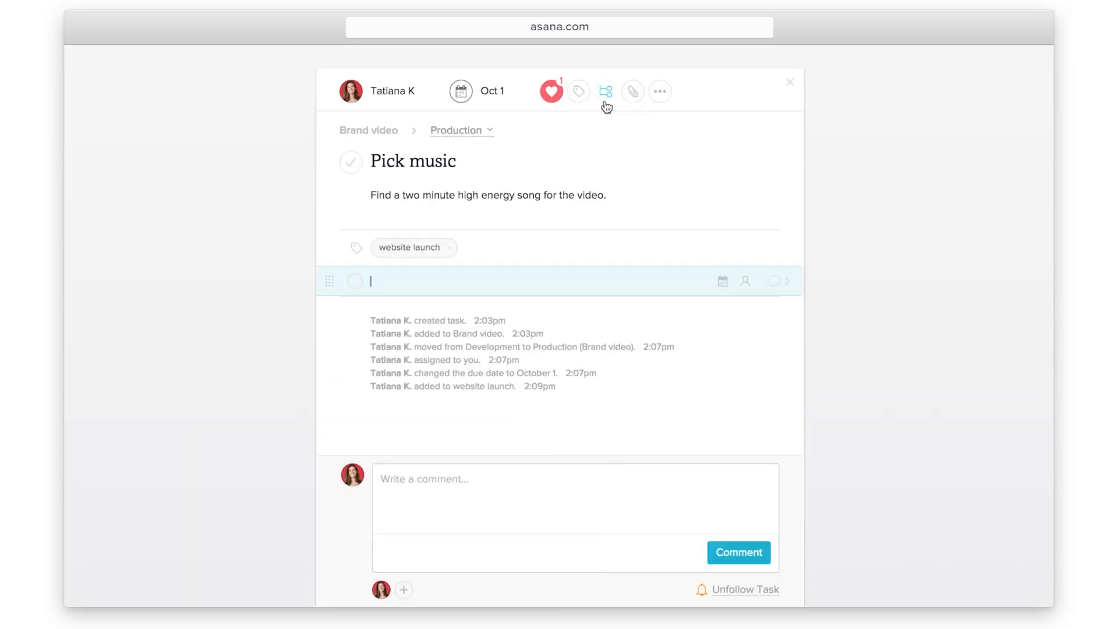
type("Brainstorm songs")
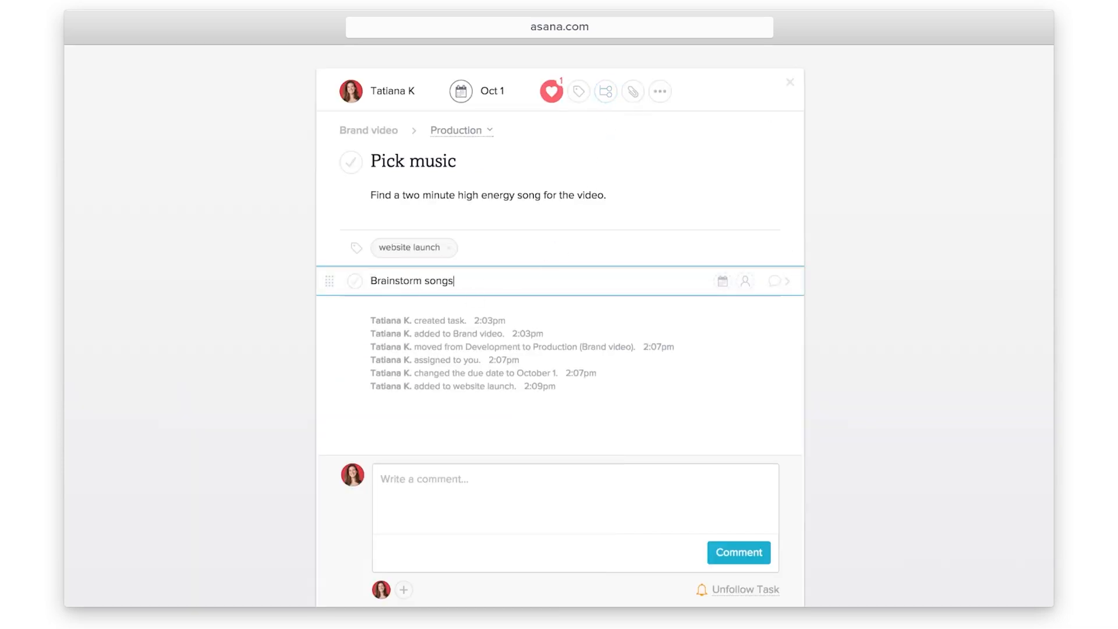